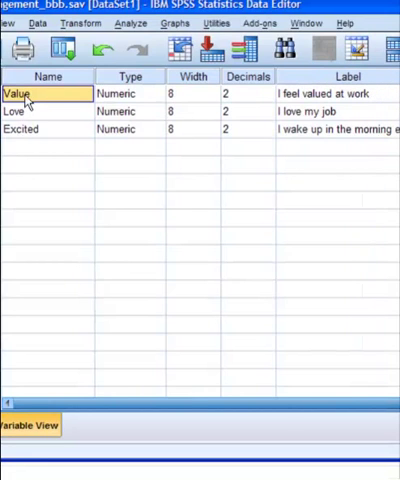
mouse_move(308, 110)
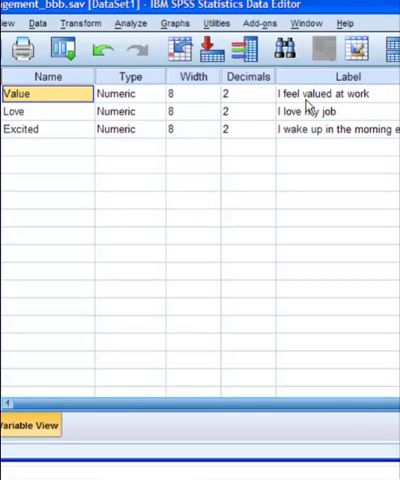
Review the Value and Excited value labels: 1 = Strongly Agree through 5 = Strongly Disagree
click(30, 110)
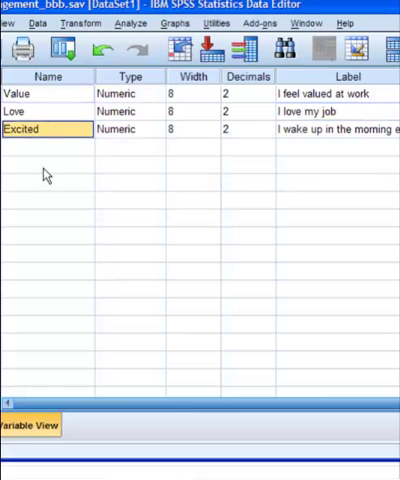
mouse_move(207, 173)
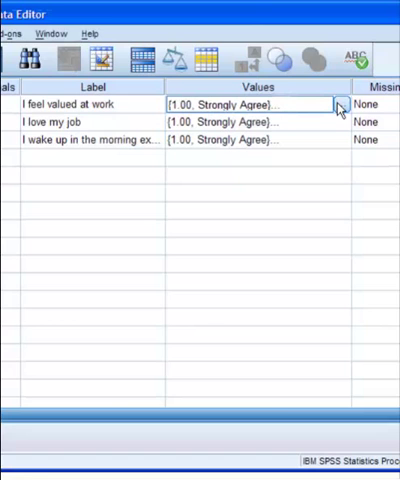
click(336, 105)
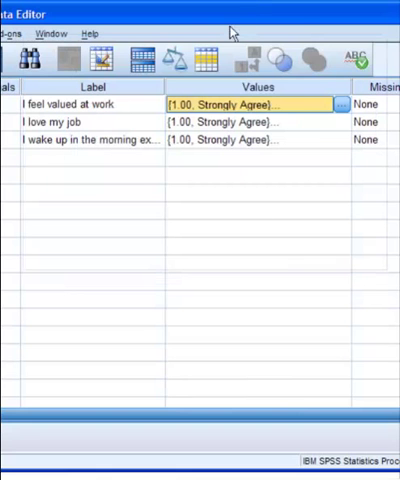
click(342, 104)
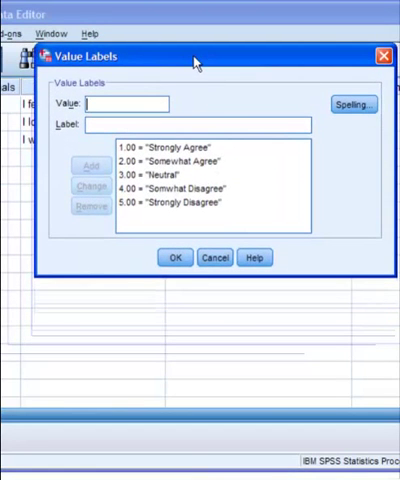
mouse_move(143, 152)
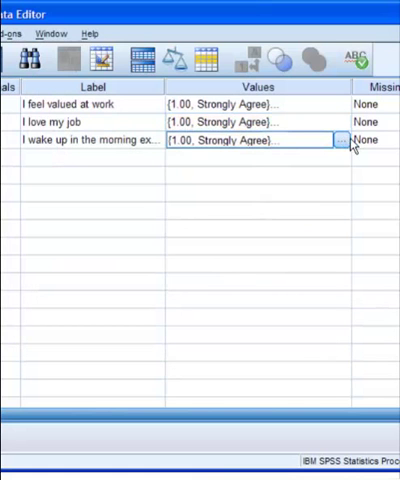
click(340, 140)
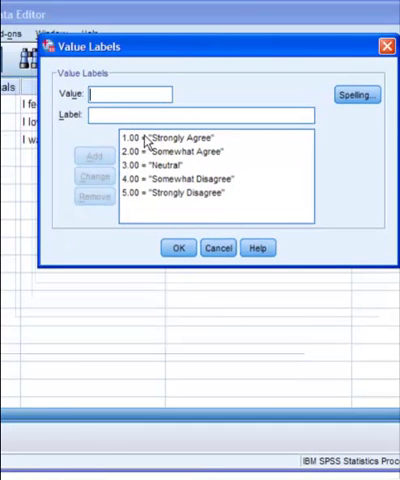
click(180, 194)
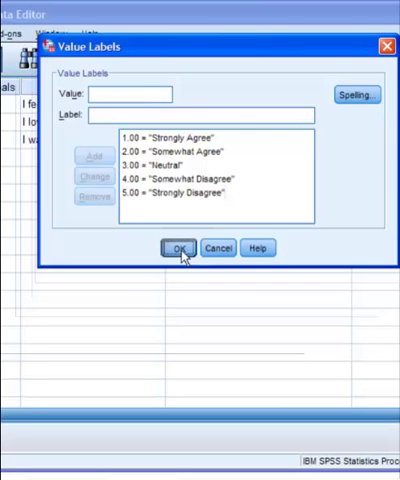
click(177, 247)
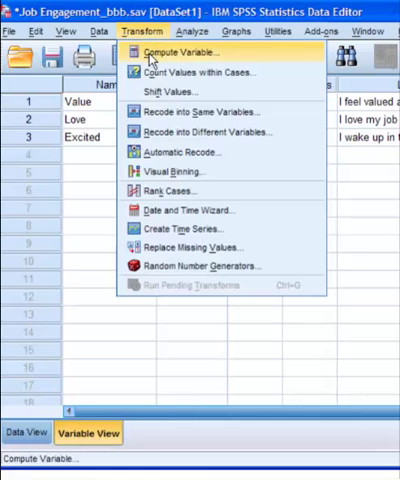
Start Compute Variable and name the target variable 'engagement'
click(190, 52)
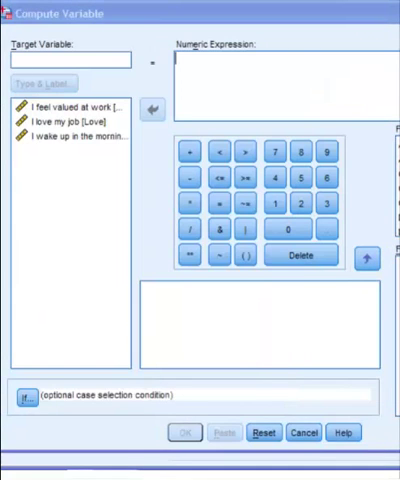
click(65, 62)
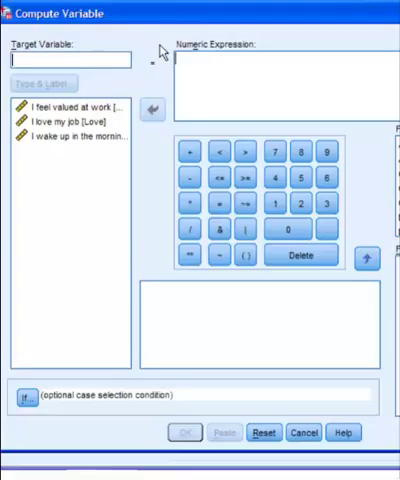
text(engagement)
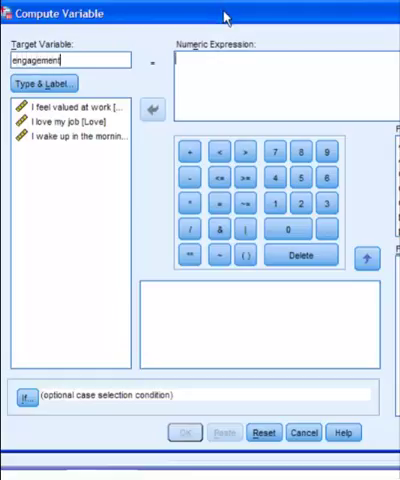
mouse_move(226, 19)
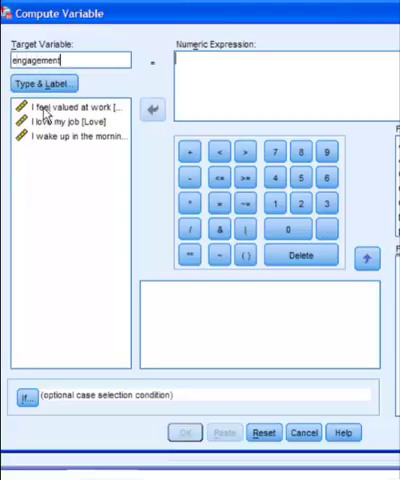
Enter the expression Value + Love + Excited for engagement and run the compute
click(70, 102)
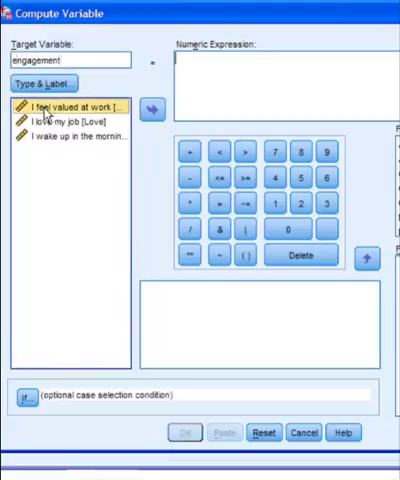
click(151, 108)
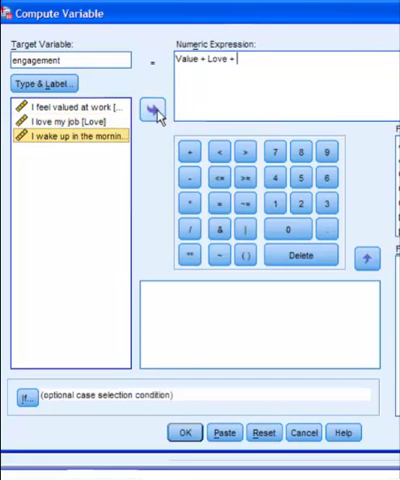
text(Excited.)
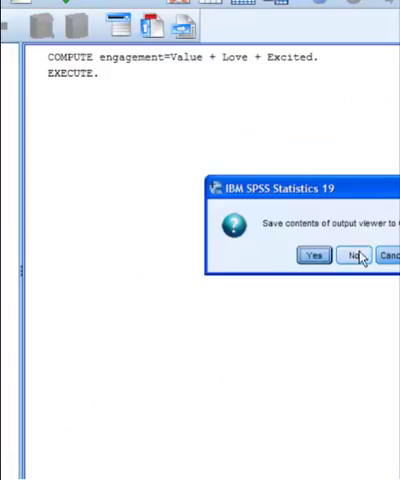
Close the output without saving and view the data with the new engagement column
click(356, 256)
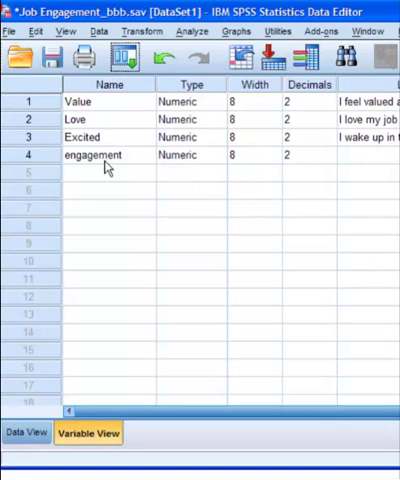
mouse_move(60, 410)
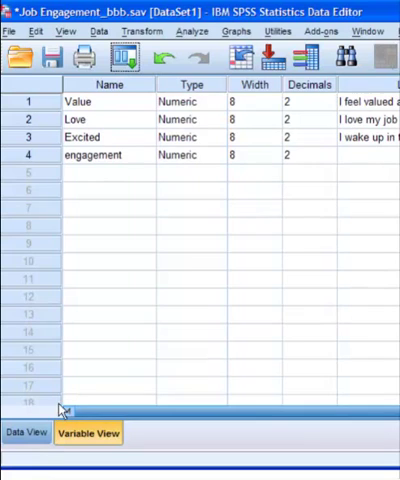
click(27, 432)
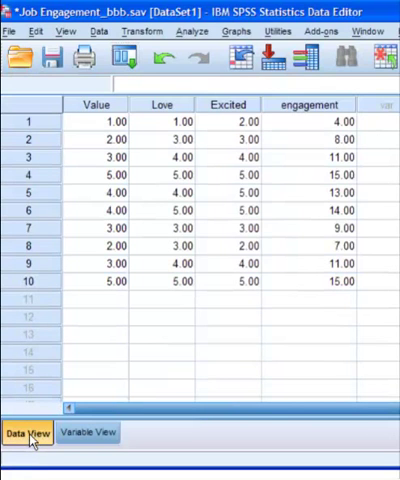
click(308, 300)
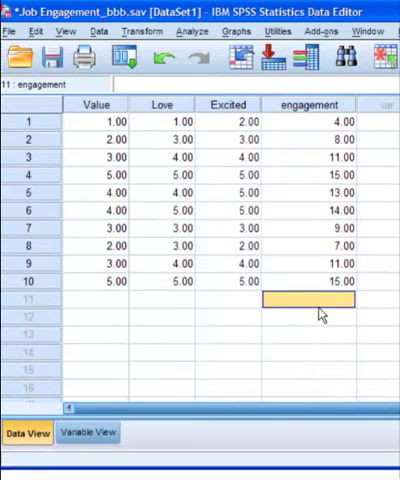
click(97, 120)
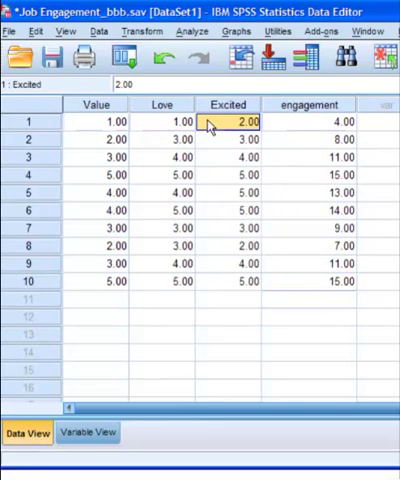
click(310, 122)
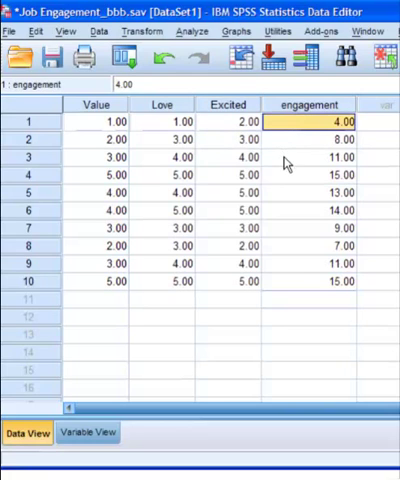
mouse_move(297, 270)
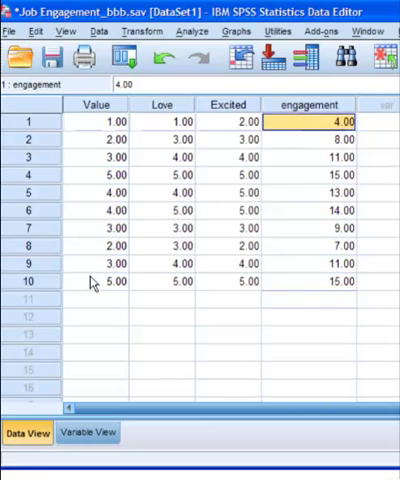
click(310, 282)
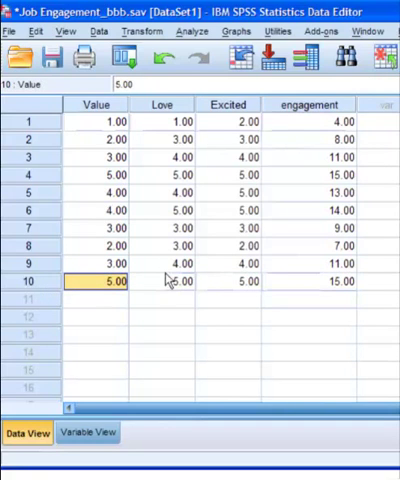
click(172, 282)
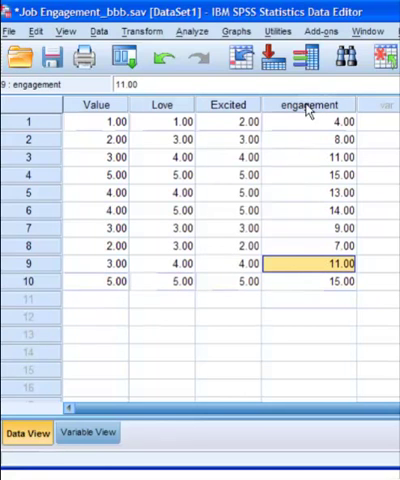
click(310, 104)
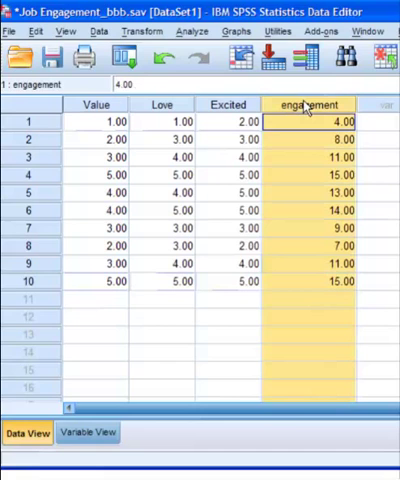
mouse_move(320, 128)
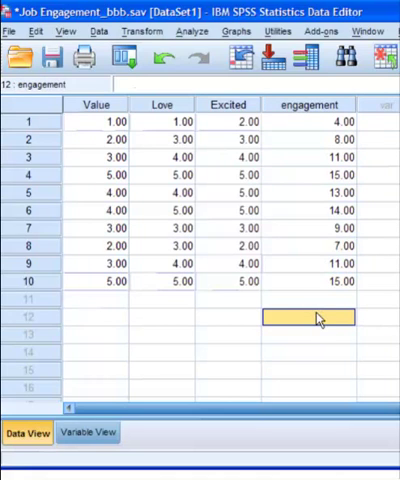
click(308, 104)
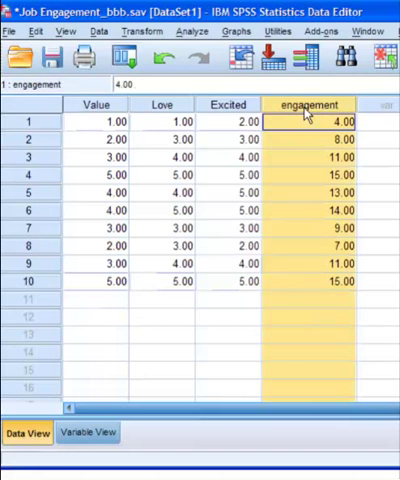
click(310, 192)
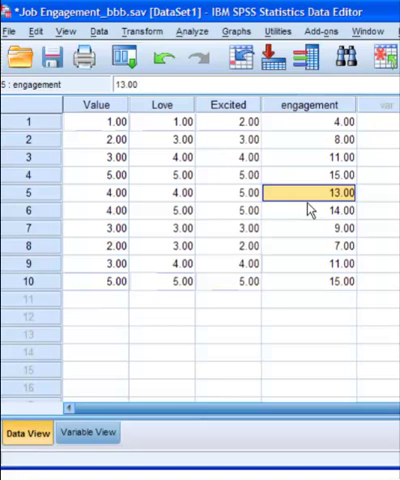
click(309, 320)
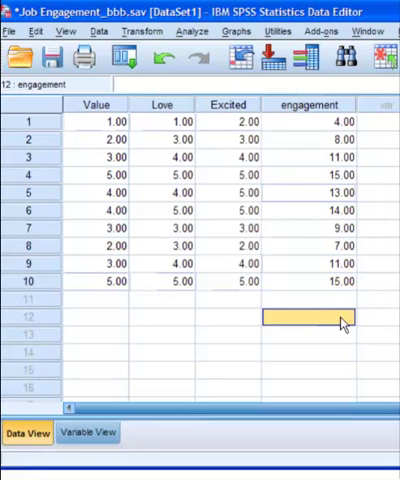